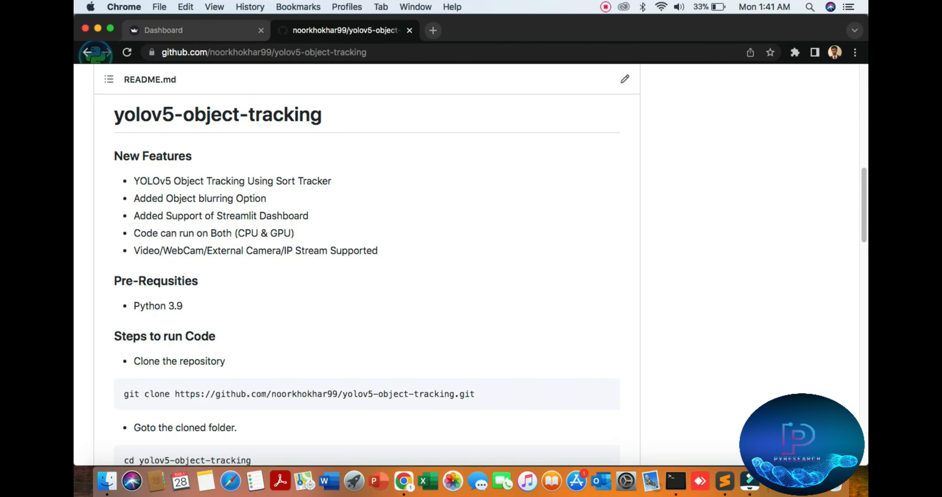
Step: Start a fresh people-tracking run on the uploaded 2.mp4 from the sidebar
scroll("up", 3)
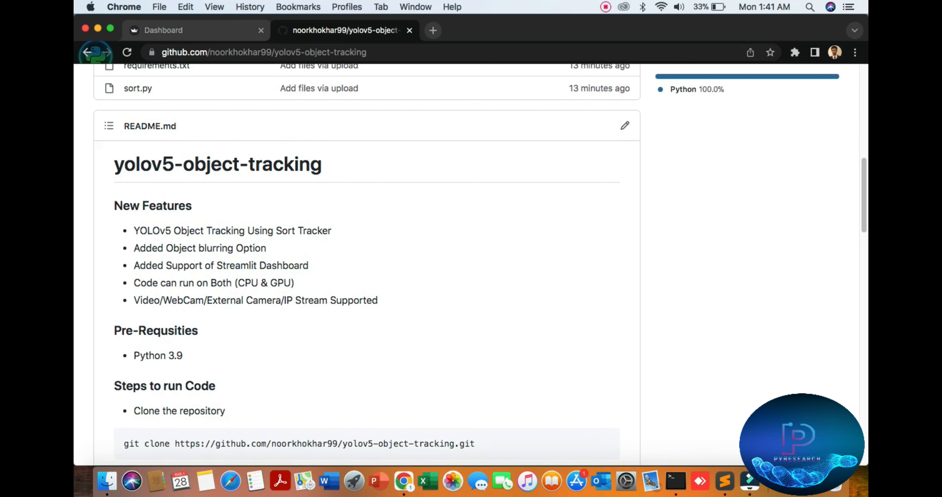
scroll("up", 3)
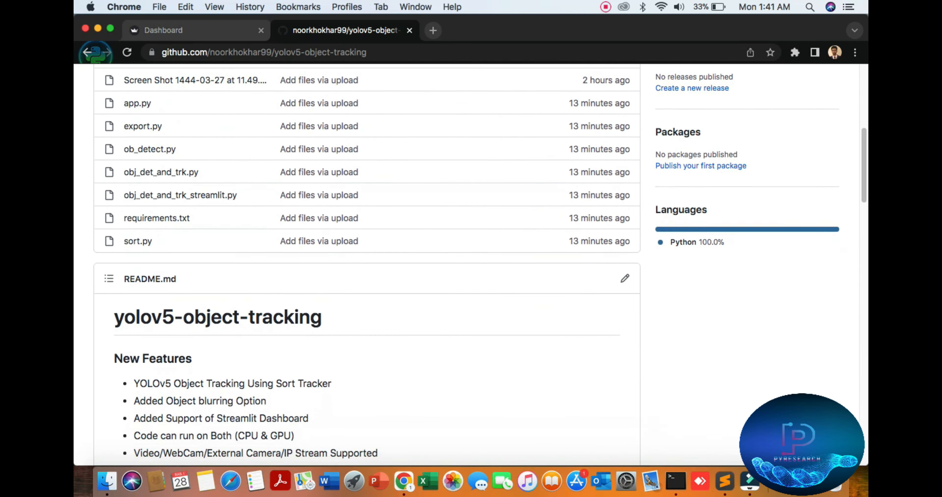
scroll("down", 3)
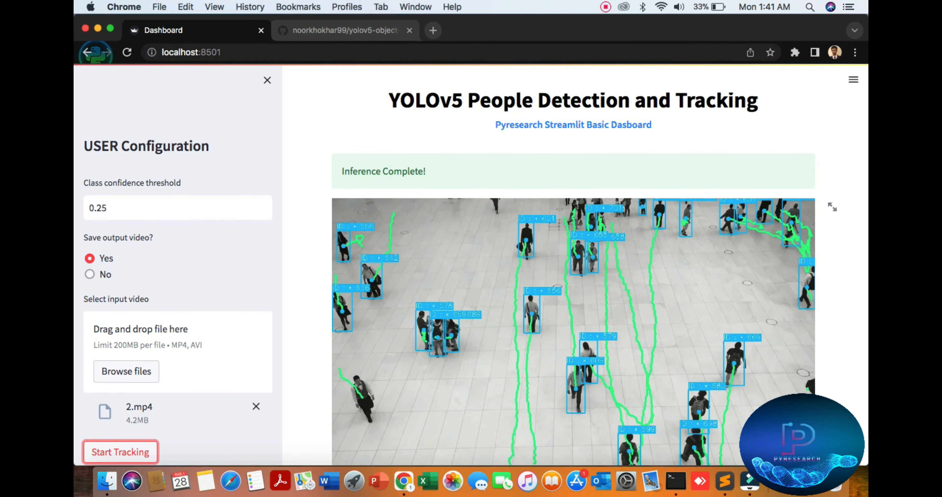
left_click(120, 451)
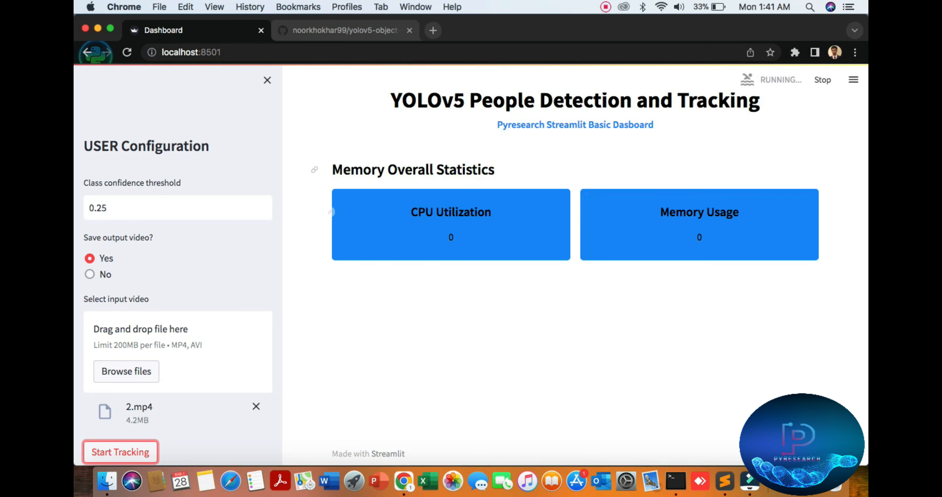
left_click(120, 452)
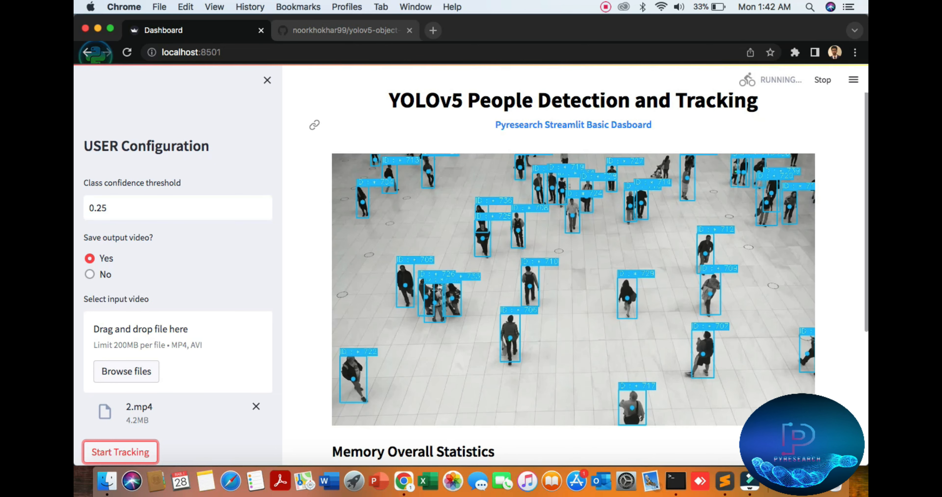
Step: Review the tracked video with boxes, trails and CPU/memory stats, then return to the GitHub repository
scroll("down", 3)
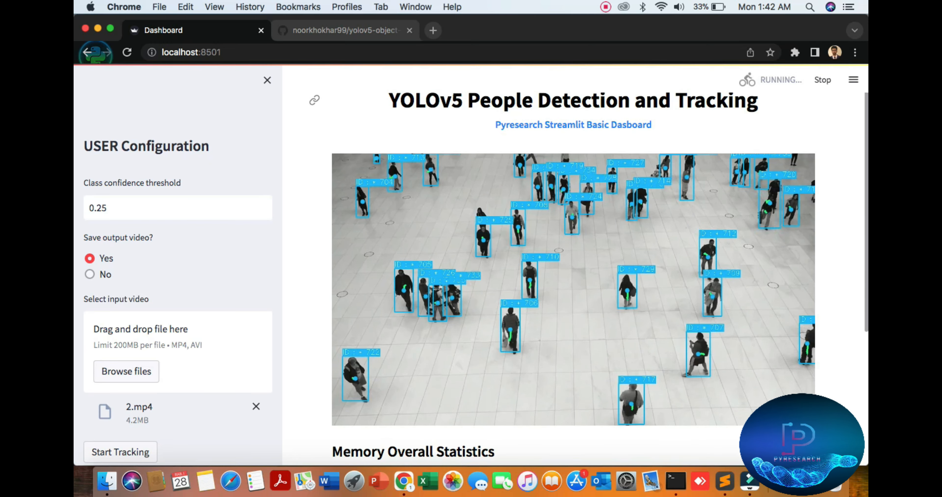
scroll("down", 3)
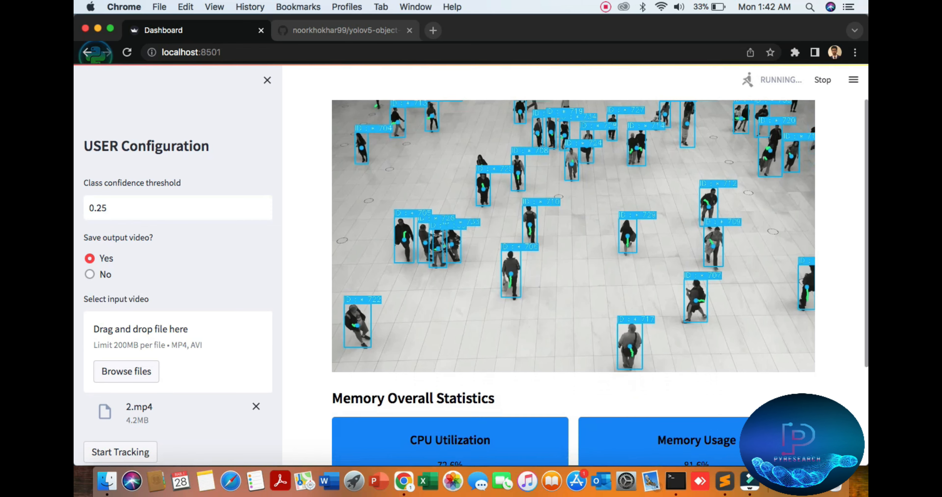
scroll("down", 3)
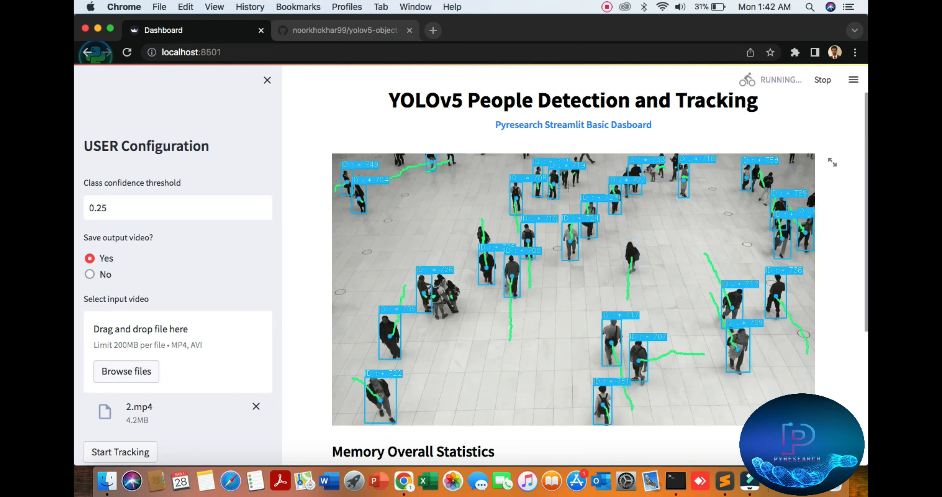
left_click(342, 30)
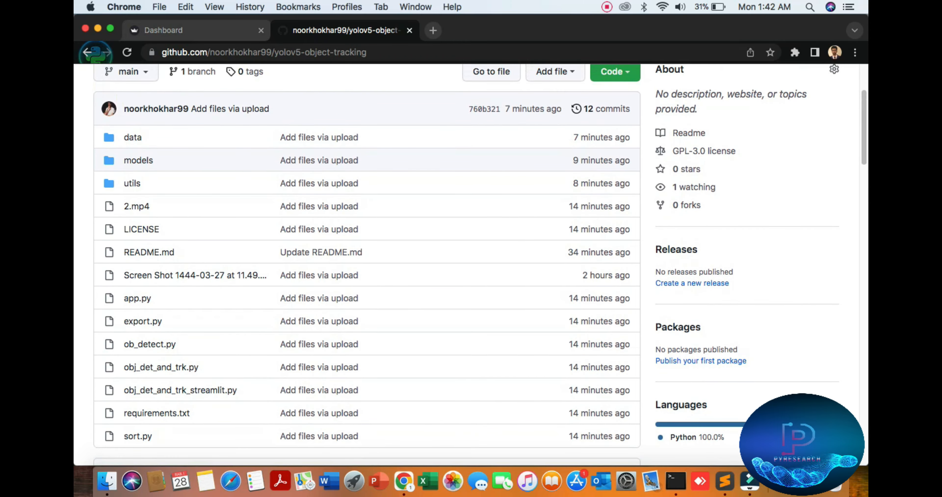
Step: Go through the README setup steps and select the detection-only run command
left_click(610, 71)
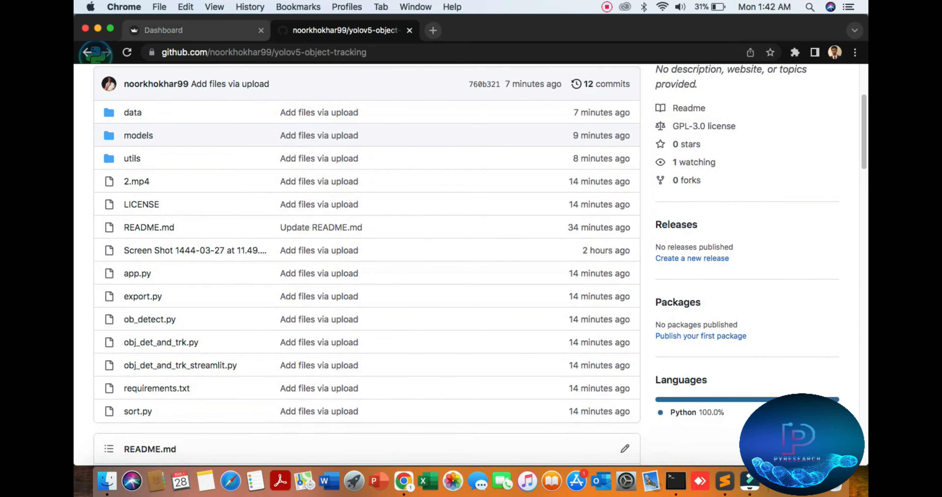
scroll("down", 3)
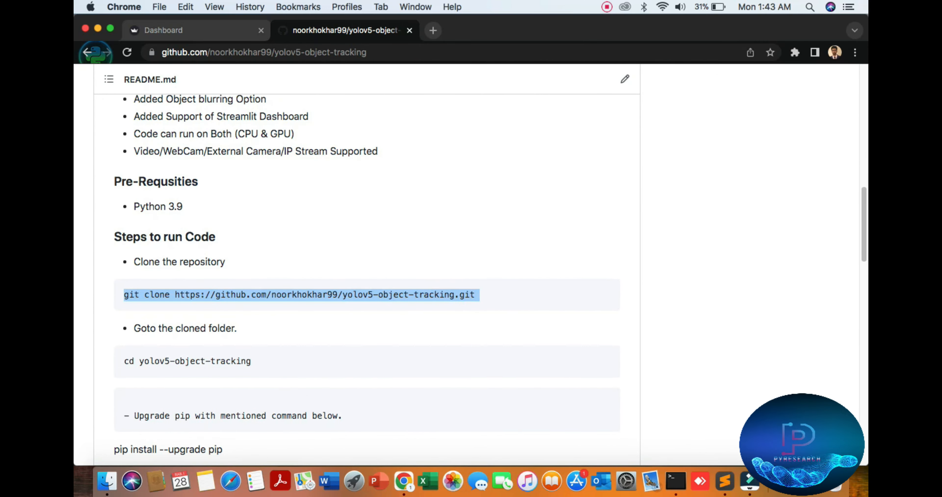
scroll("down", 3)
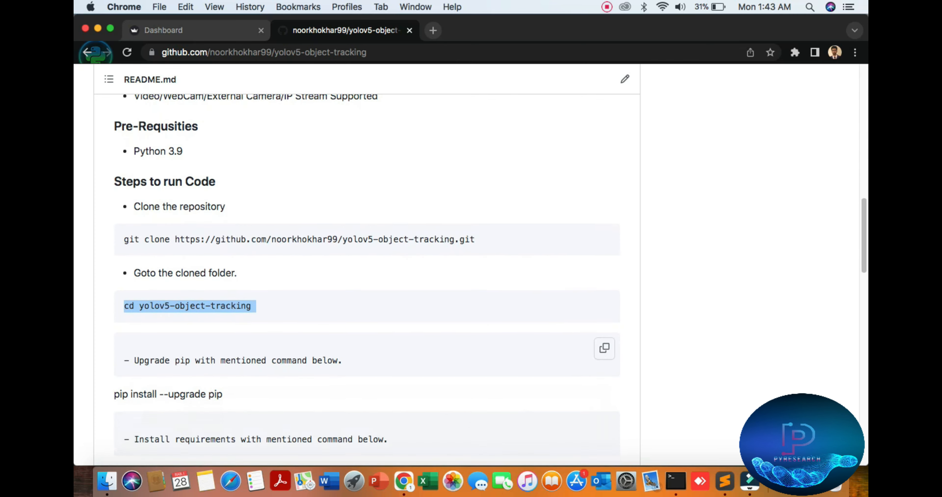
scroll("down", 3)
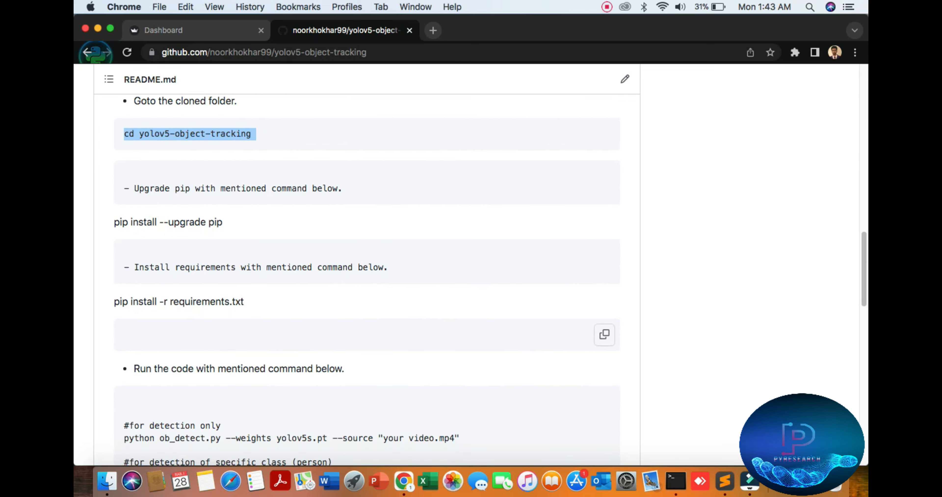
scroll("down", 3)
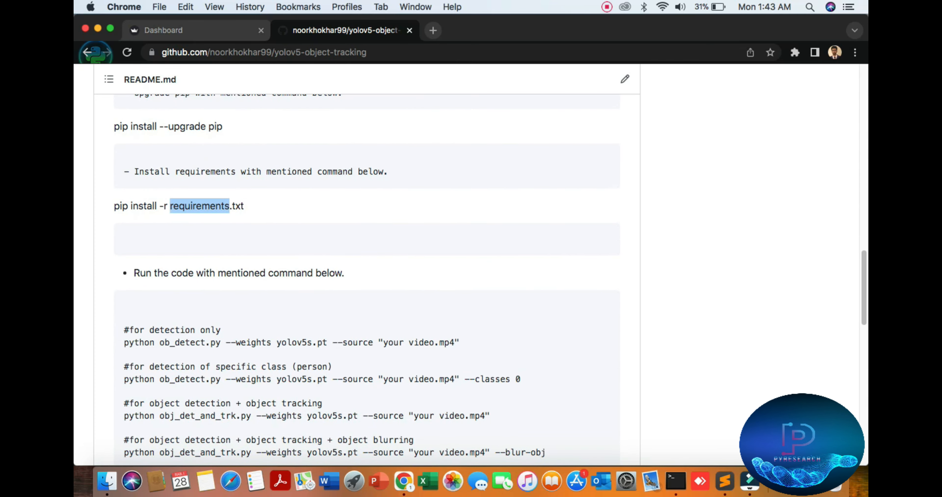
scroll("down", 3)
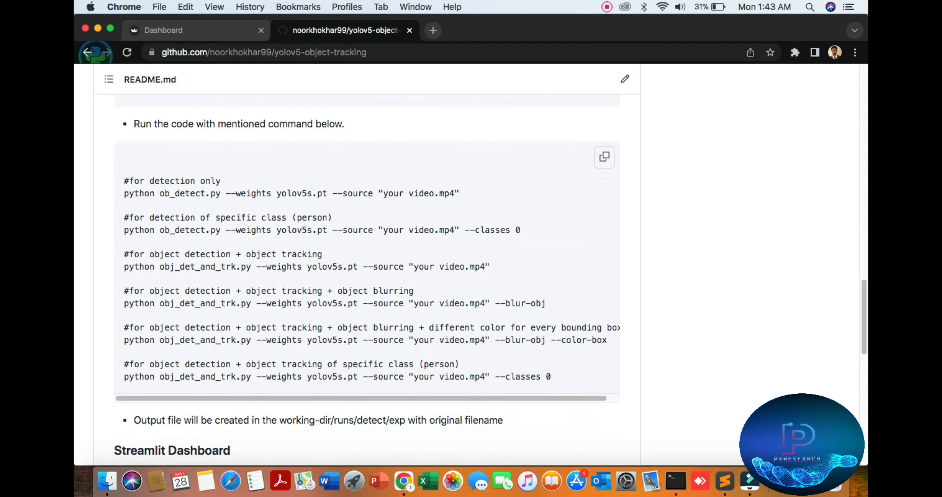
triple_click(292, 193)
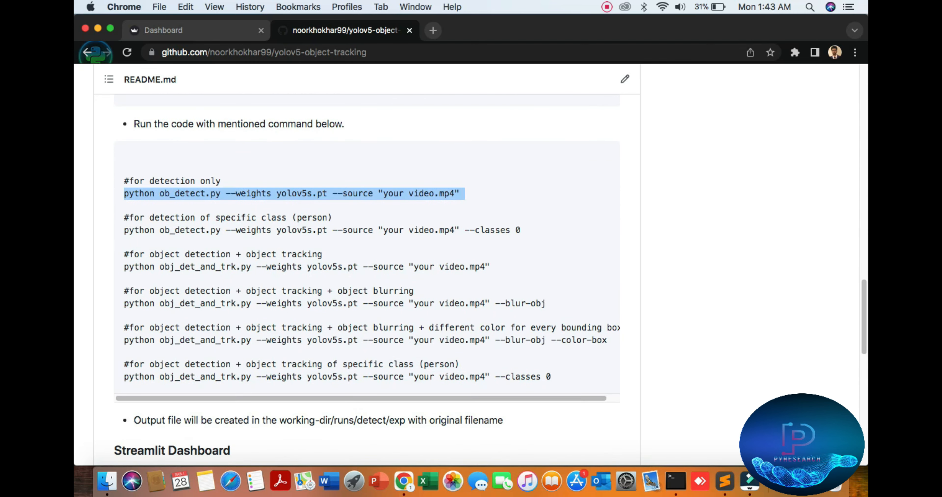
Step: Select the streamlit run launch command in the README and bring the Terminal forward
scroll("down", 3)
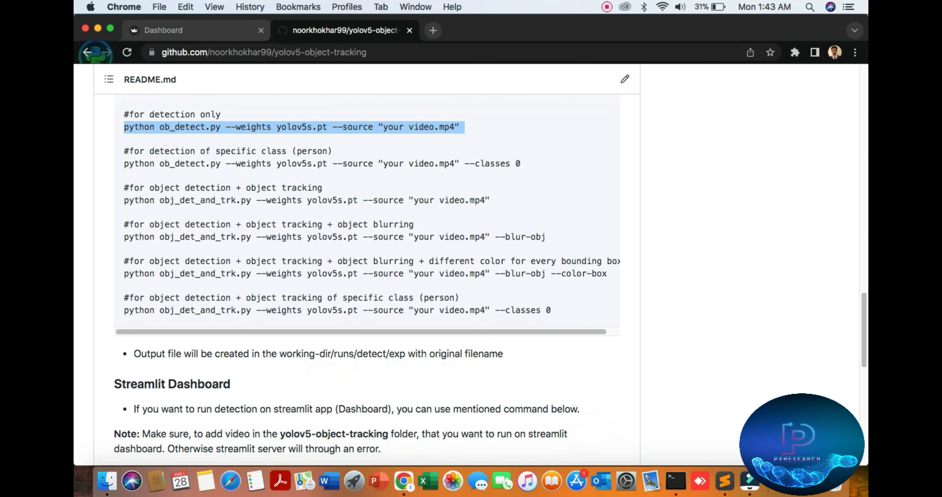
scroll("down", 3)
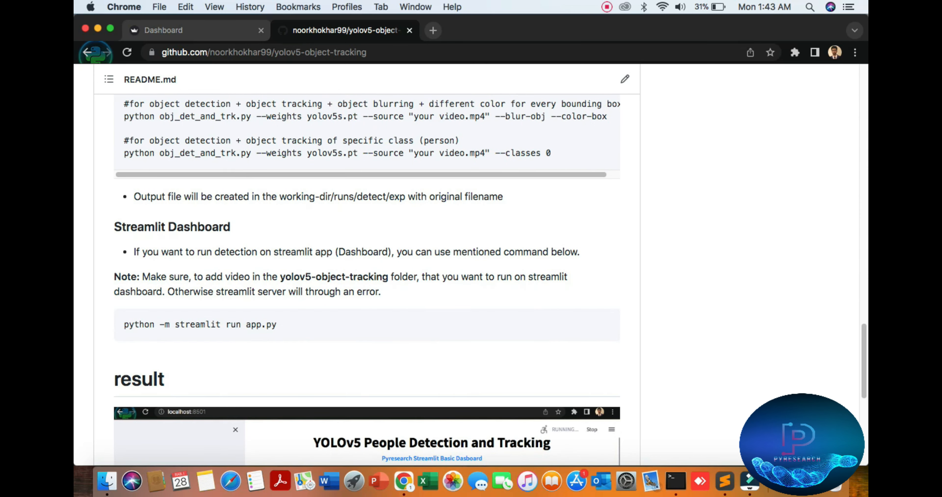
double_click(139, 227)
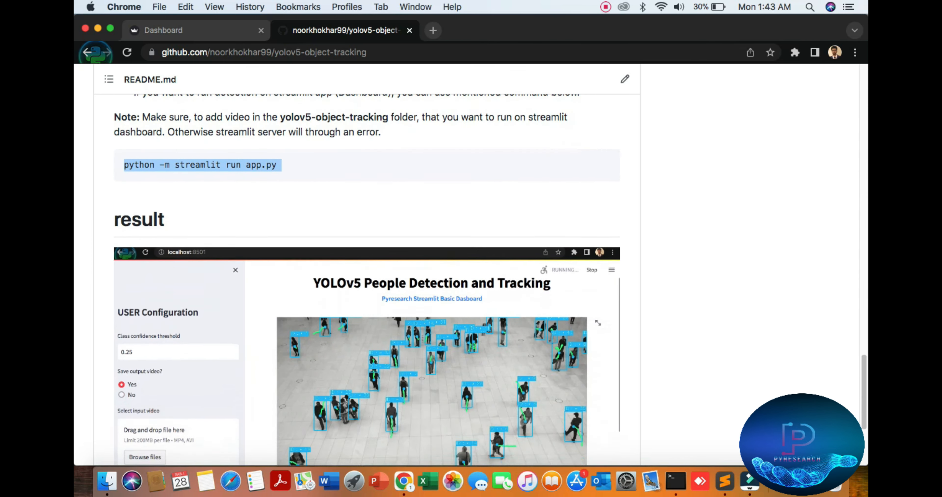
left_click(674, 481)
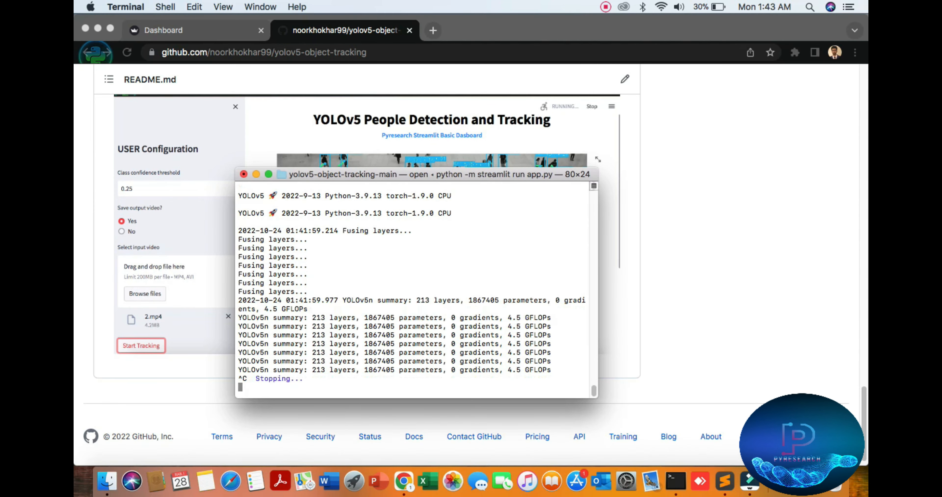
Step: Clear the terminal and check the Python 3.9.13 interpreter, then quit it
type("cl")
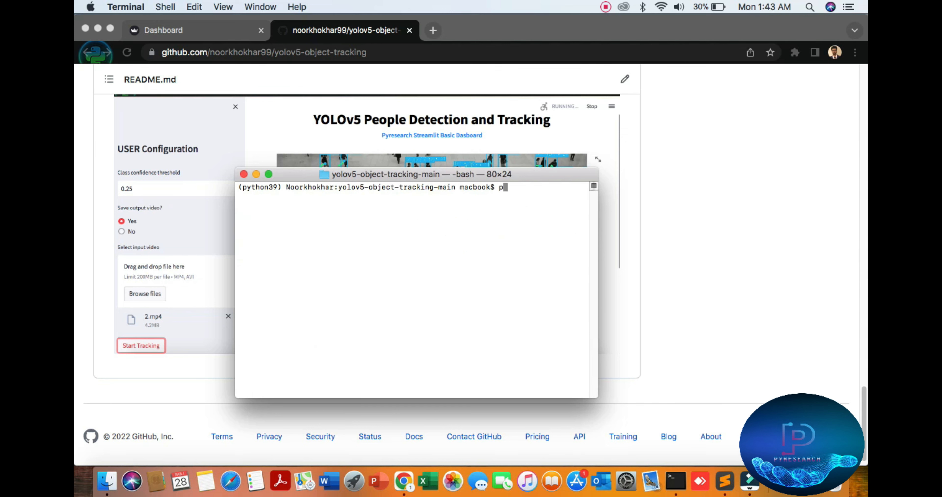
type("python")
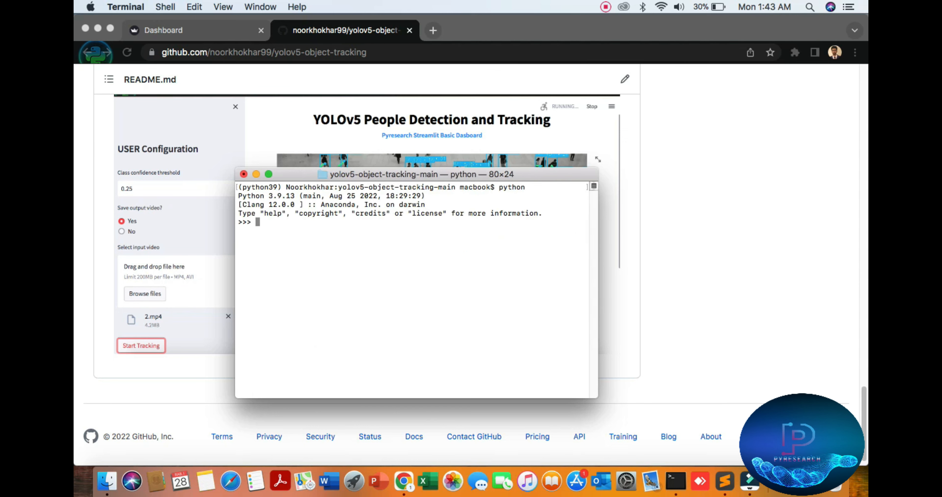
type("q")
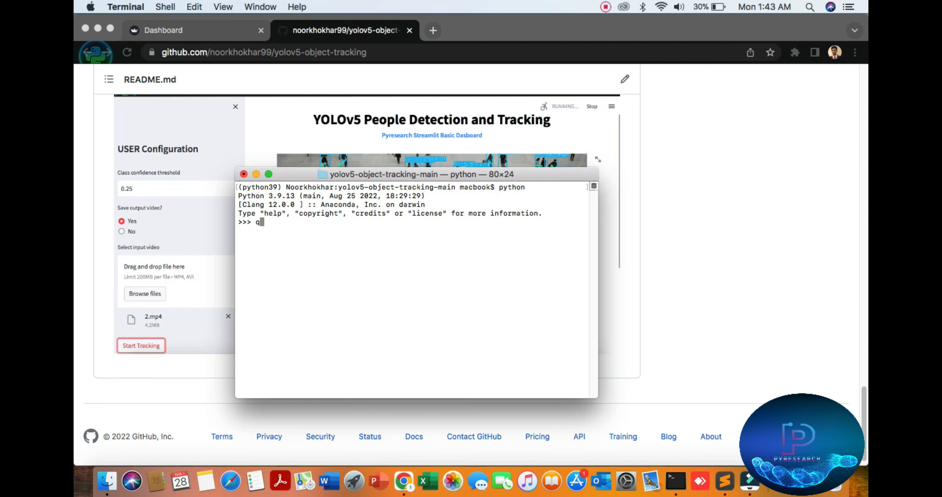
type("uit(")
type("p")
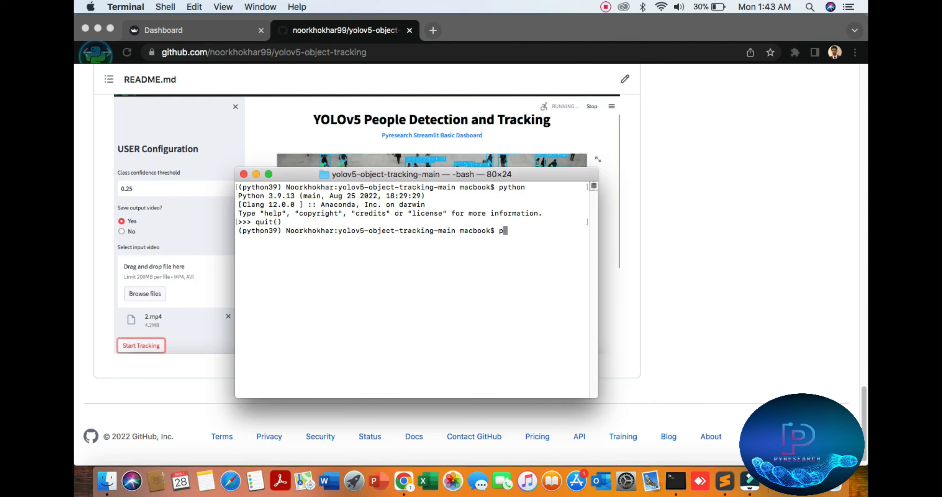
Step: Install the project dependencies with python -m pip install -r requirements.txt
type("ython -m")
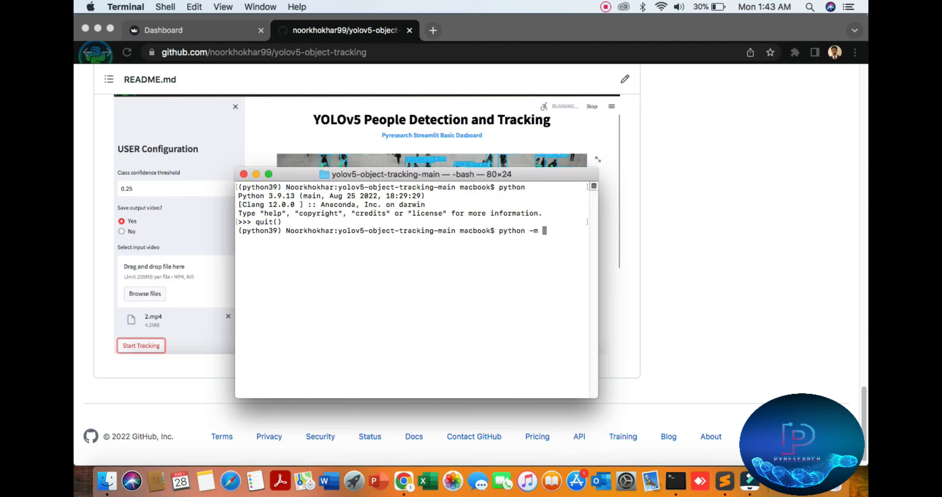
type("pip inst")
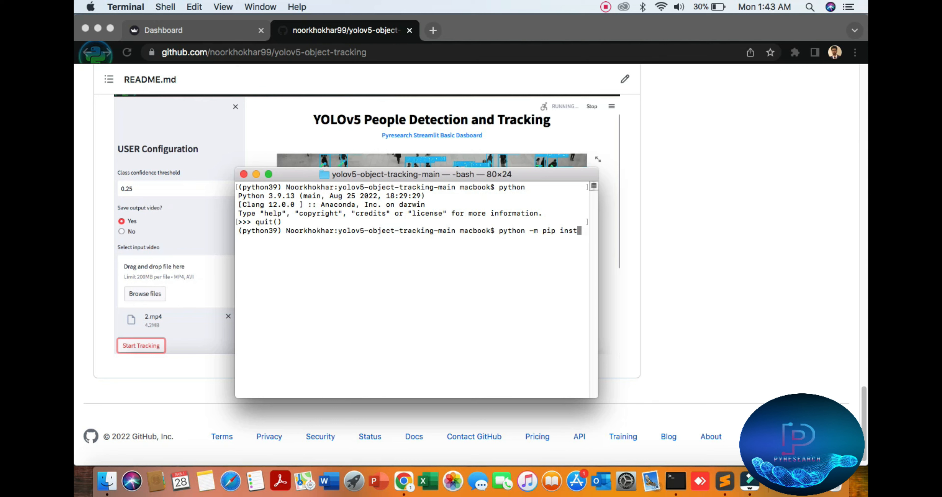
type("ll")
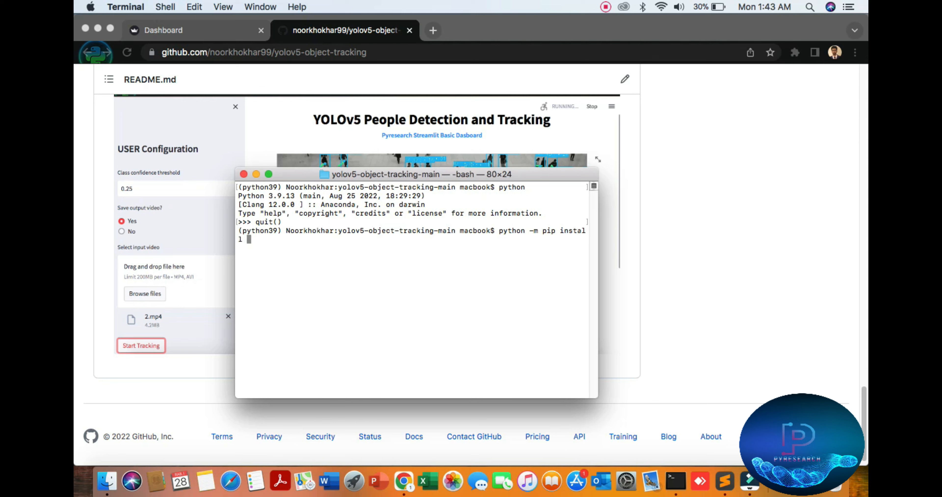
type("-r requirements.txt")
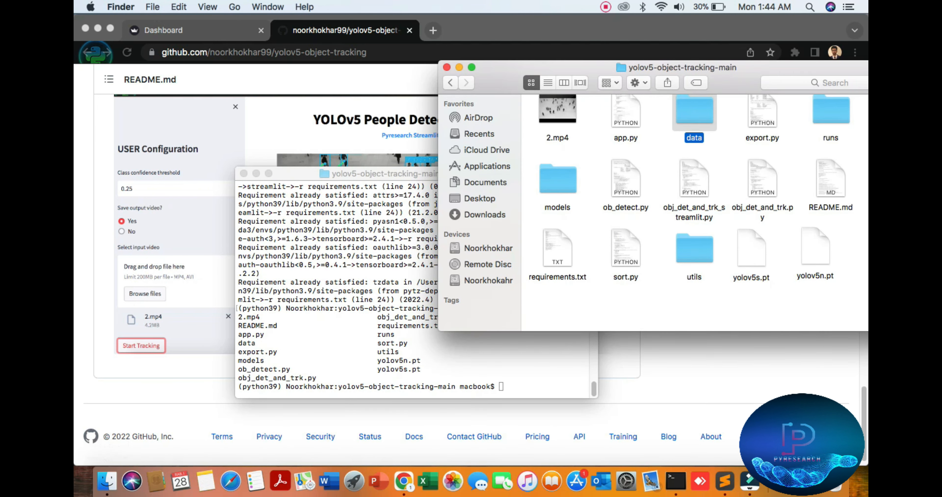
Step: Open the yolov5-object-tracking-main folder in Sublime Text by dragging it onto the Dock icon
left_click_drag(682, 66, 511, 74)
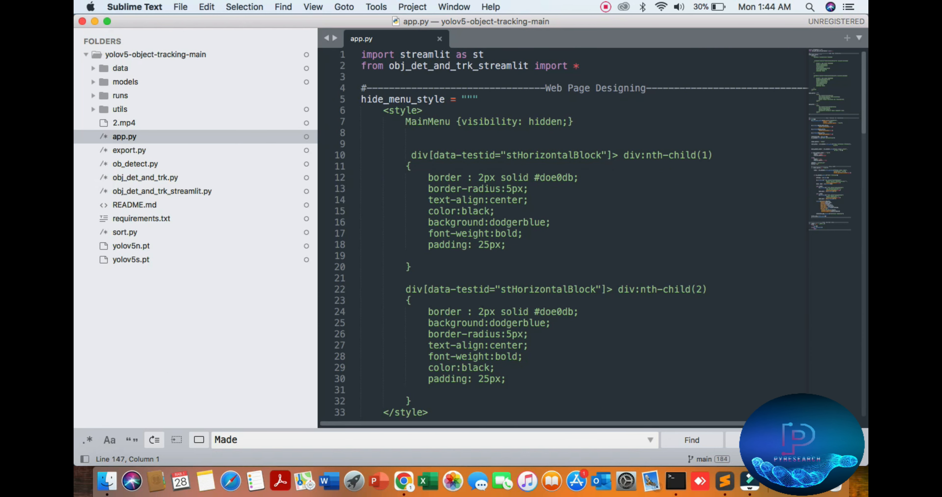
left_click(428, 66)
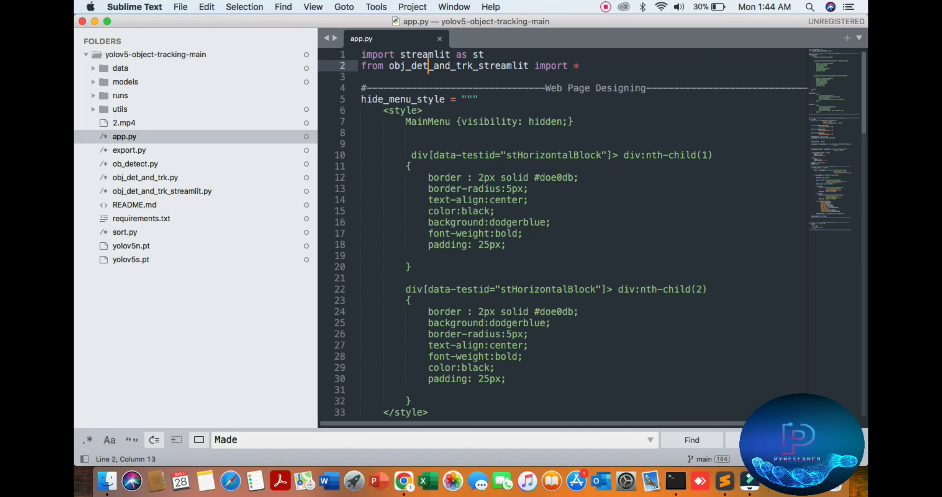
double_click(423, 54)
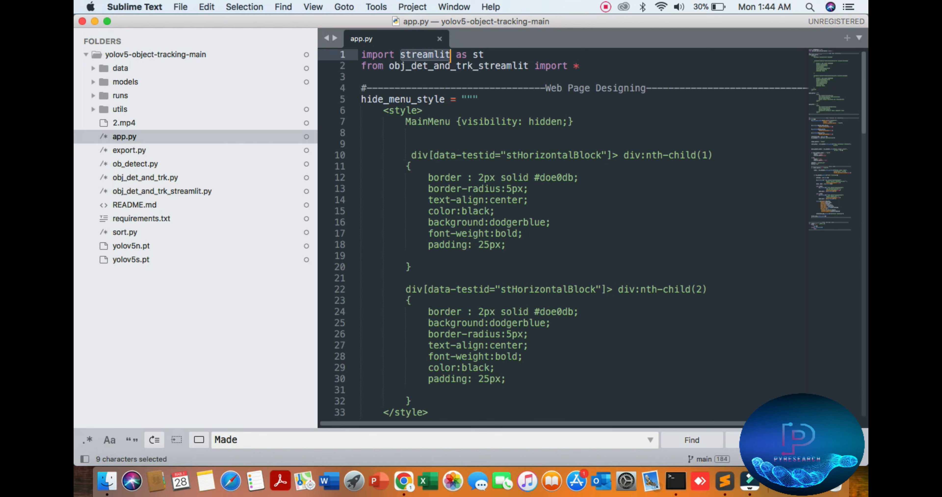
left_click(395, 189)
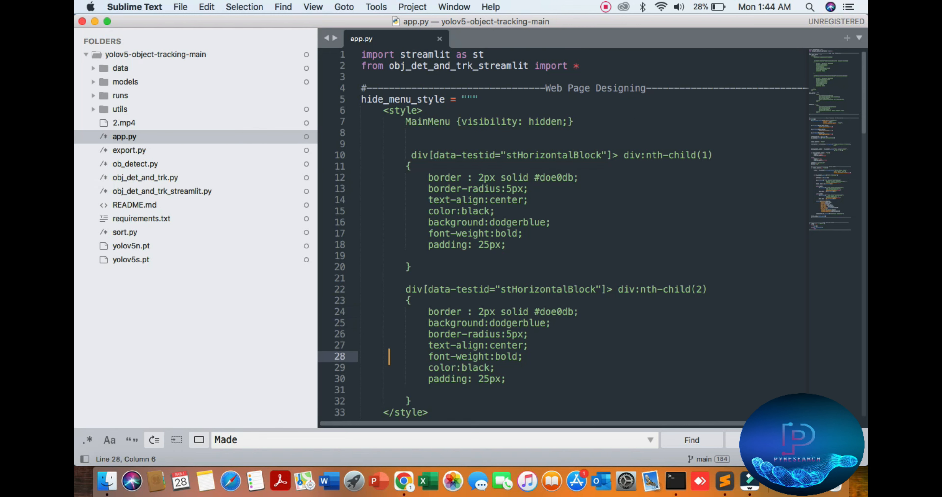
scroll("down", 3)
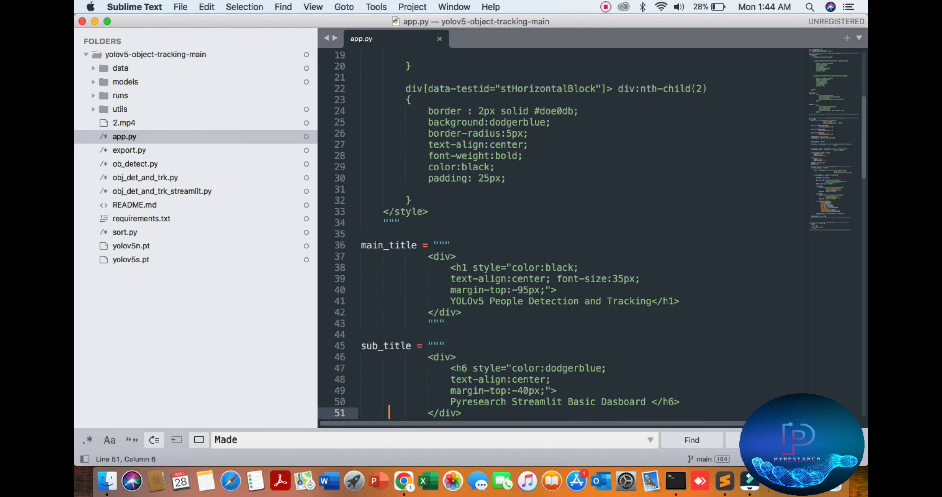
double_click(506, 302)
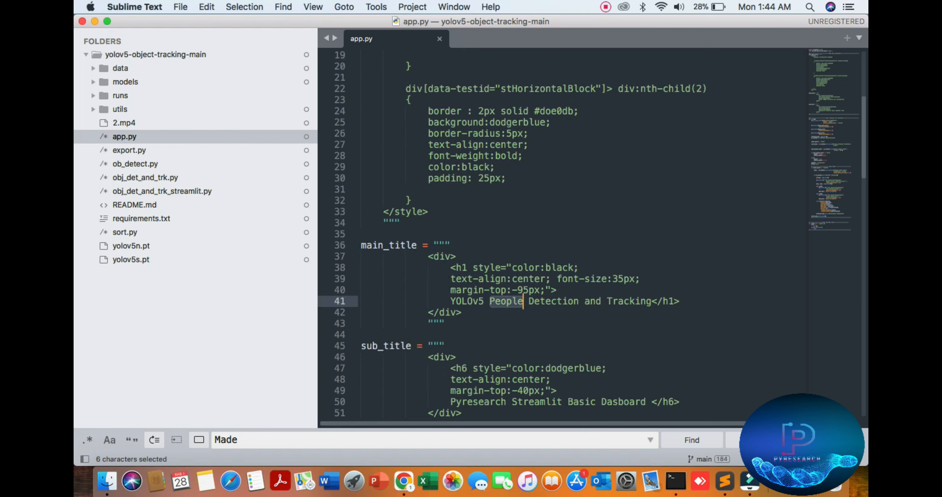
double_click(628, 301)
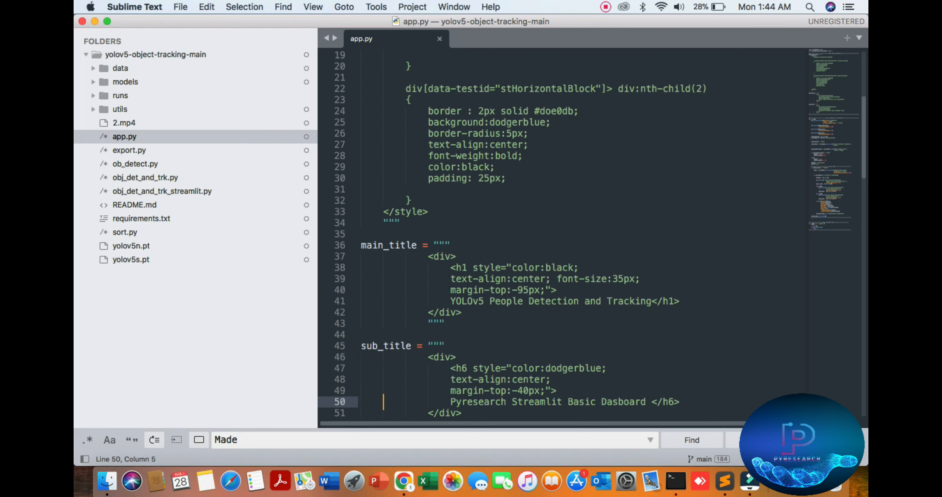
scroll("down", 3)
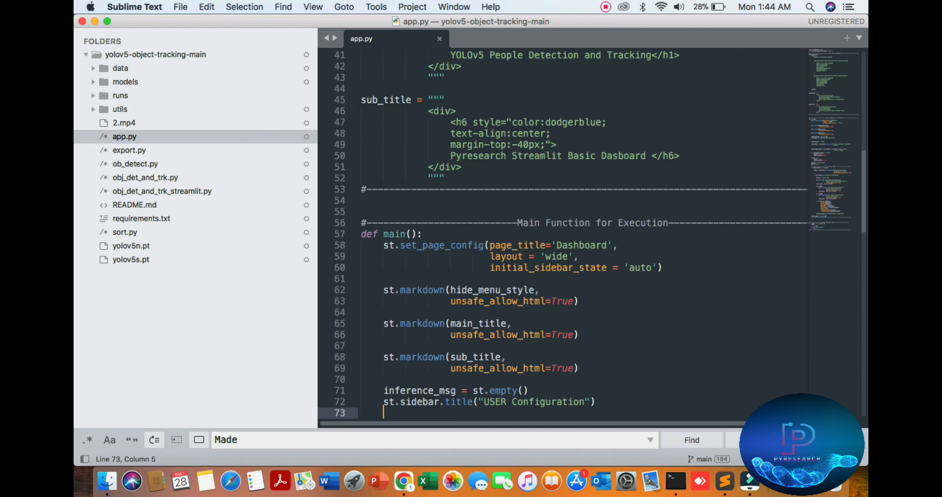
scroll("down", 3)
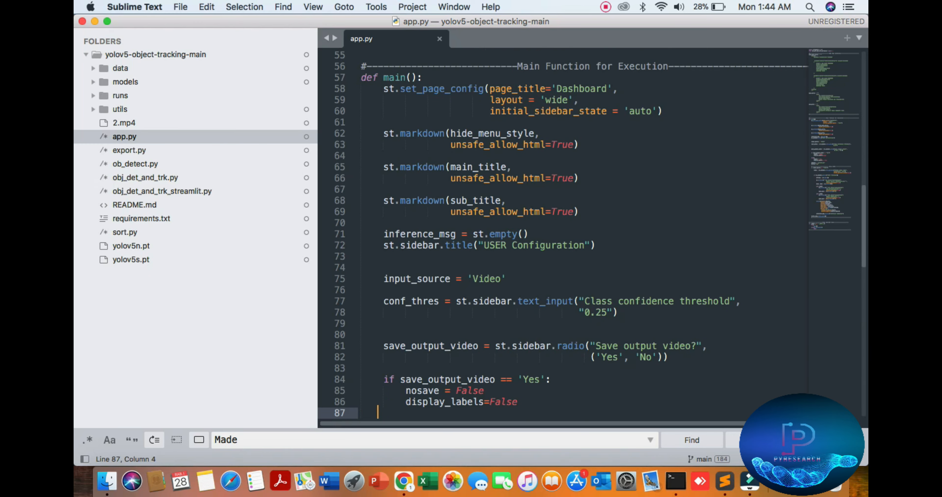
type("else:")
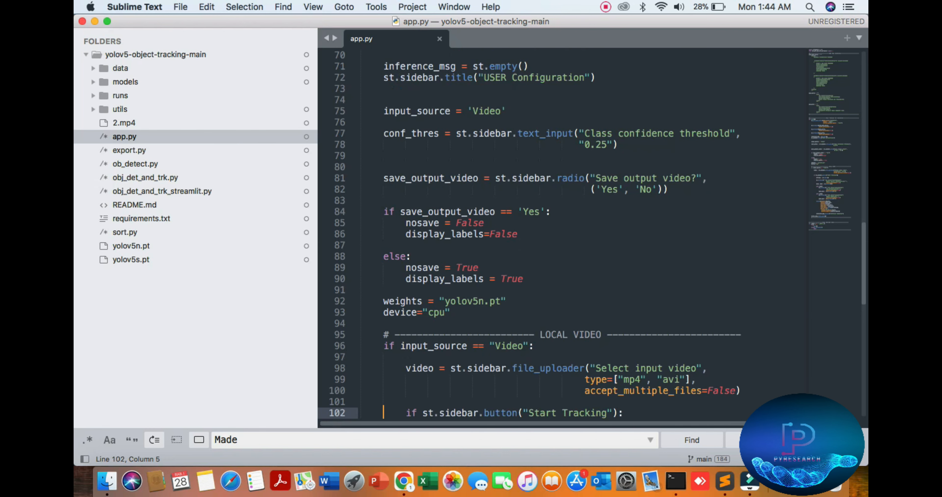
scroll("down", 3)
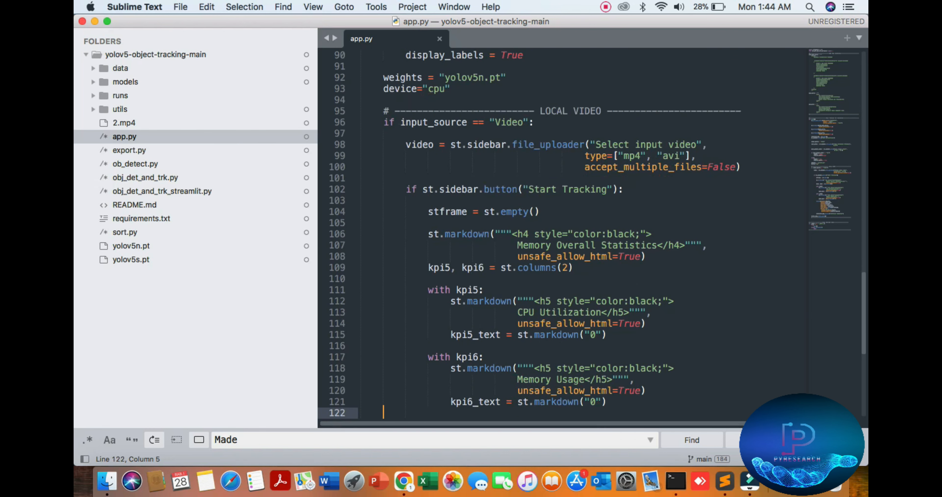
scroll("down", 3)
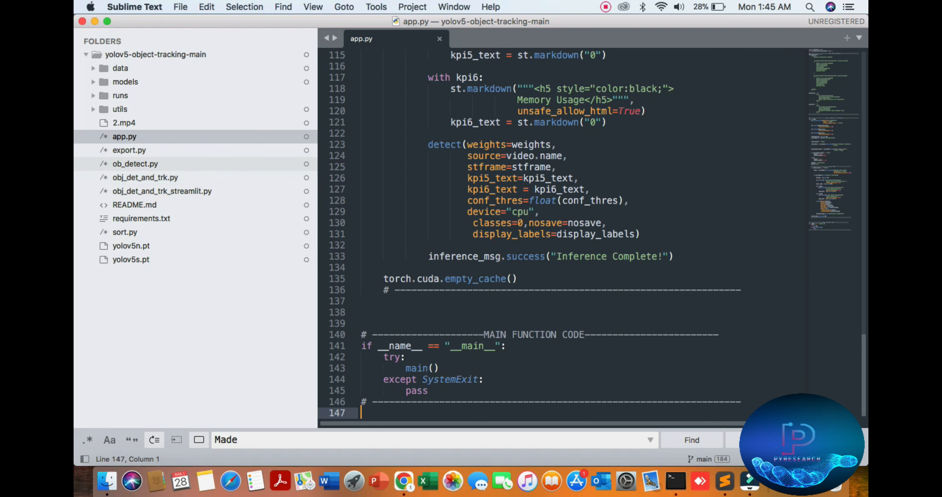
Step: Open ob_detect.py, then obj_det_and_trk_streamlit.py from the project sidebar
left_click(135, 164)
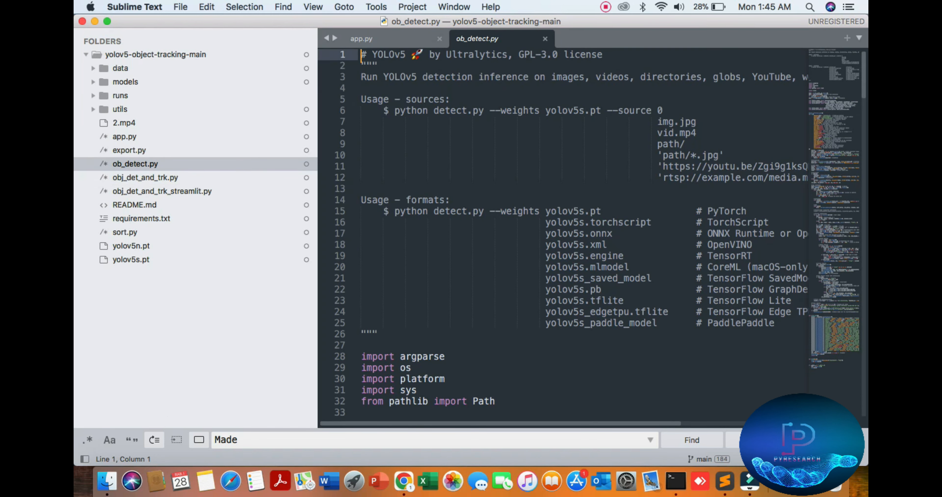
left_click(378, 55)
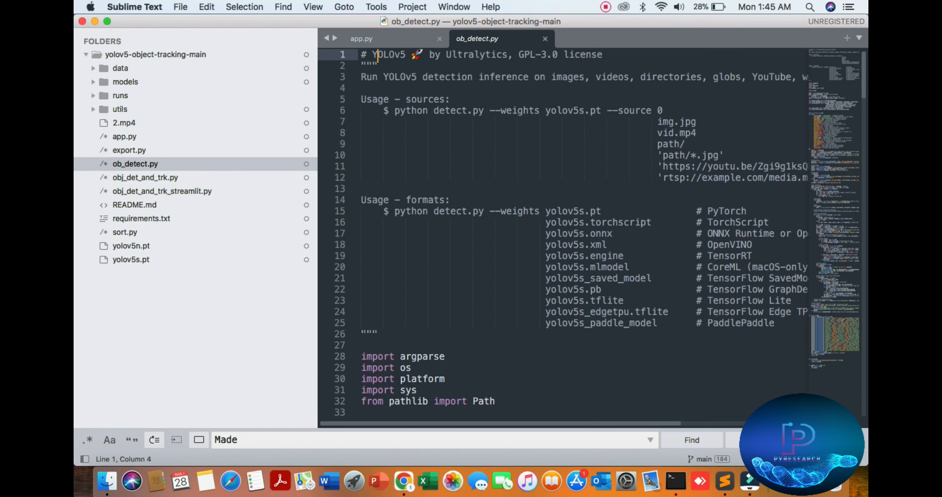
left_click(162, 191)
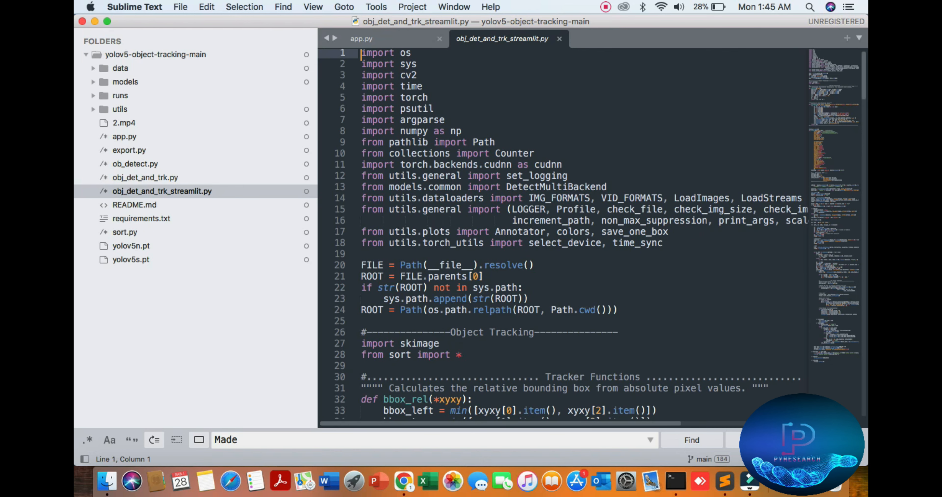
Step: Read the tracking script's drawing and saving code to its end, then bring Terminal to the front
scroll("down", 3)
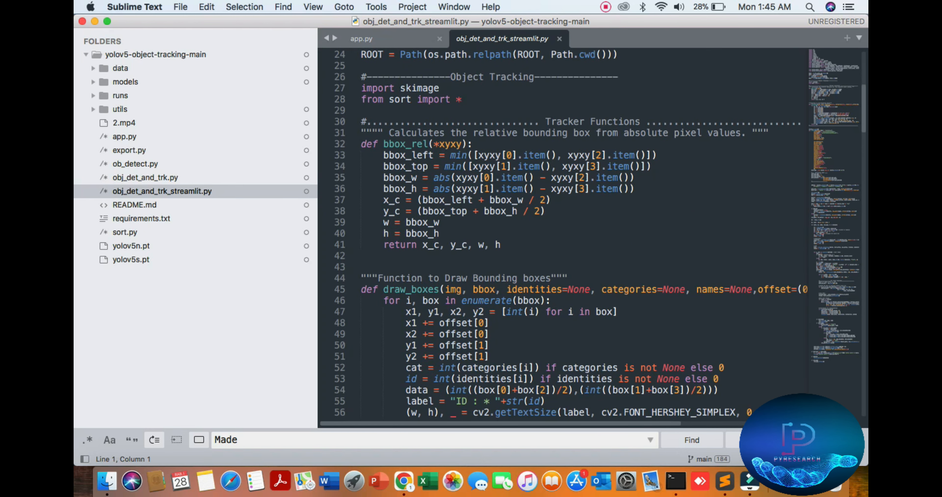
scroll("down", 3)
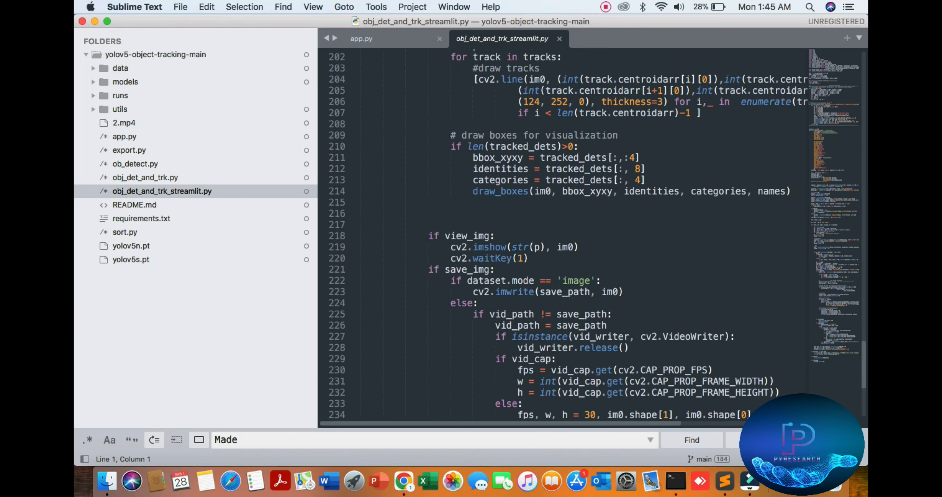
scroll("down", 3)
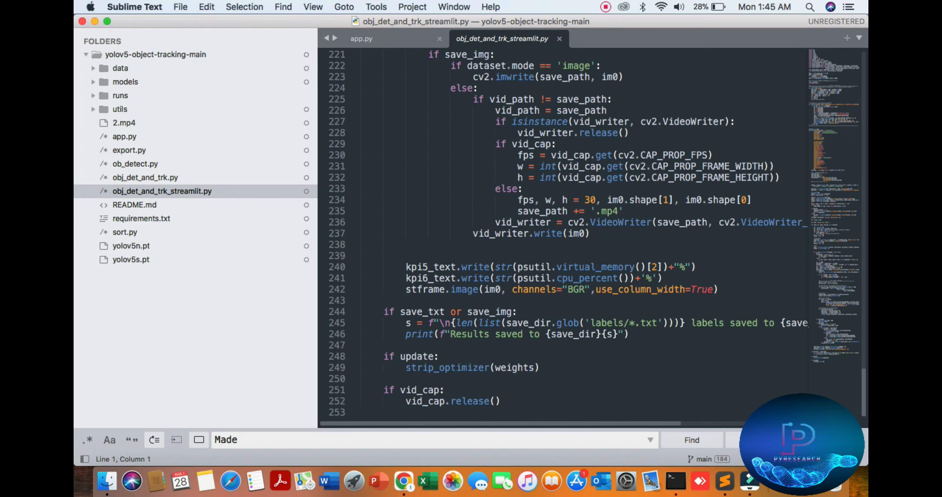
left_click(674, 481)
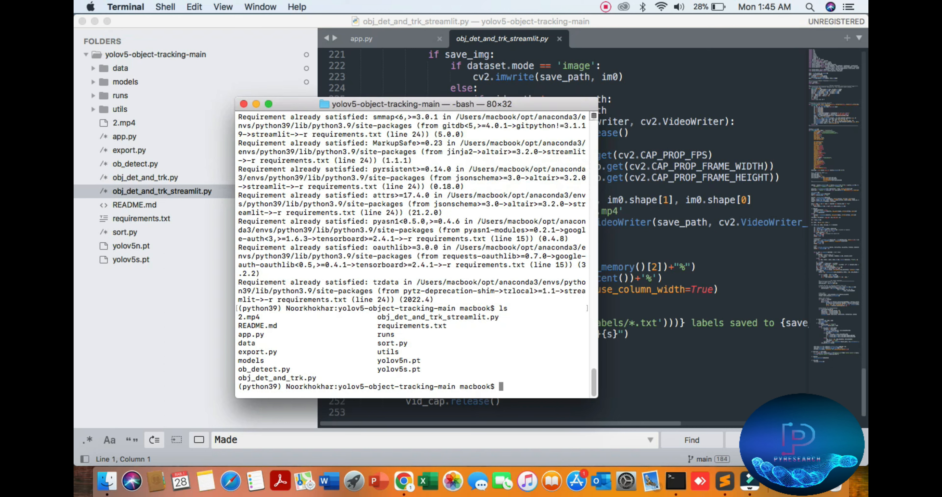
Step: Run python app.py runserver at the bash prompt
type("python app.py")
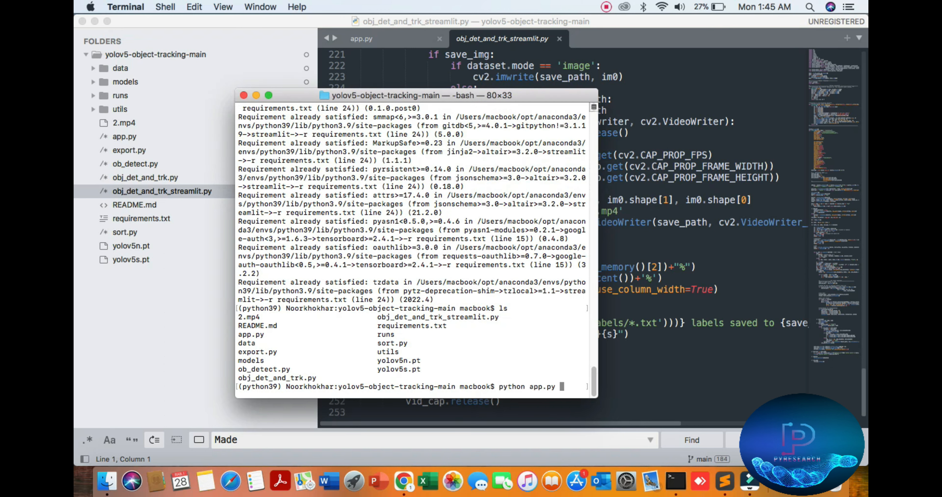
type("runservere")
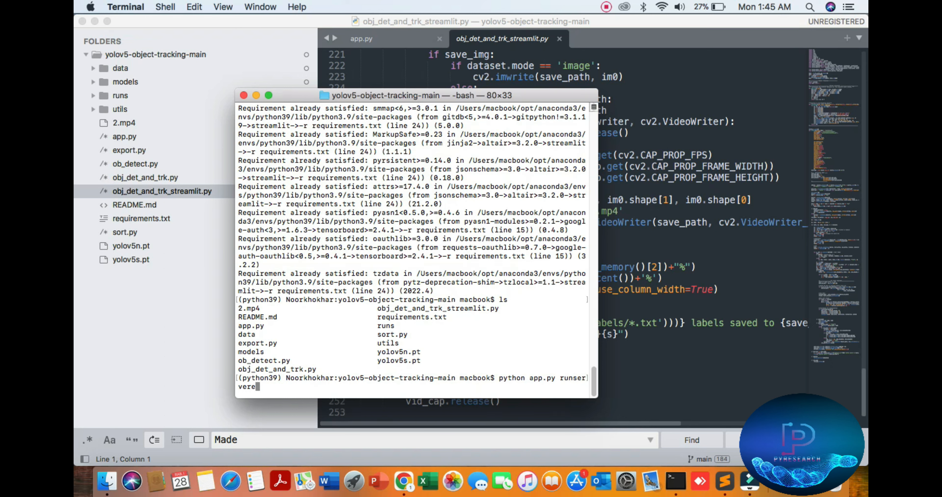
key("Backspace")
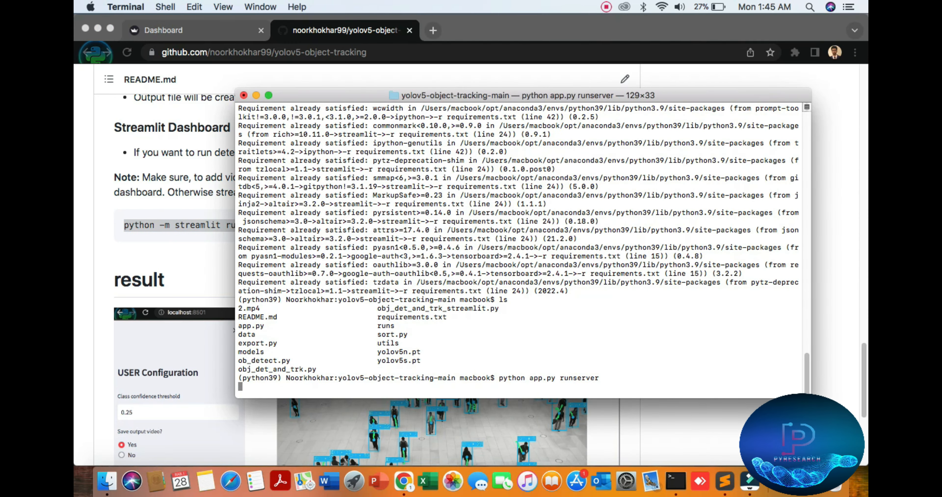
Step: Stop app.py, relaunch it with python -m streamlit run app.py and select the Network URL on port 8501
key("ctrl+c")
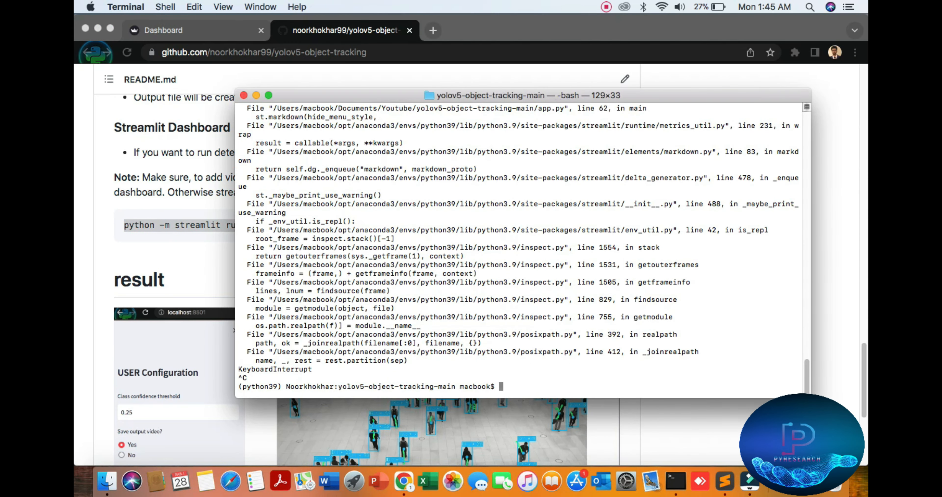
type("python -m streamlit run app.py")
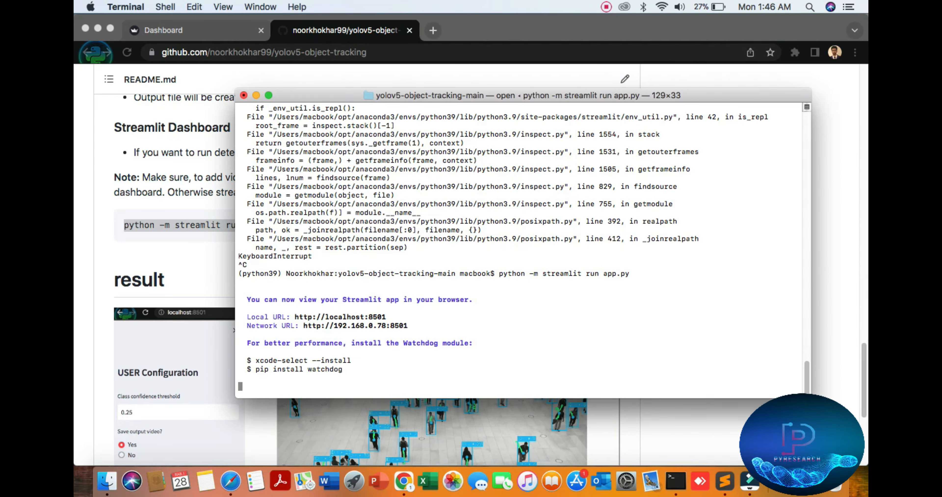
double_click(354, 325)
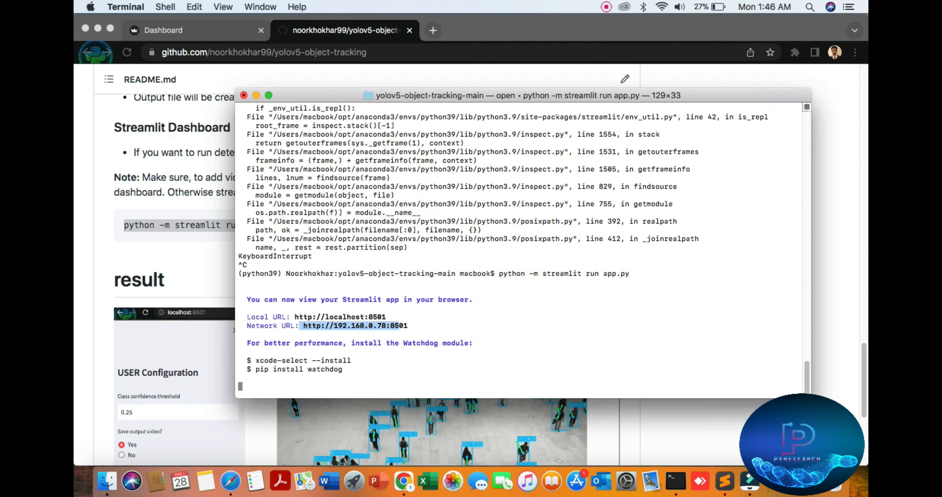
left_click_drag(302, 325, 408, 325)
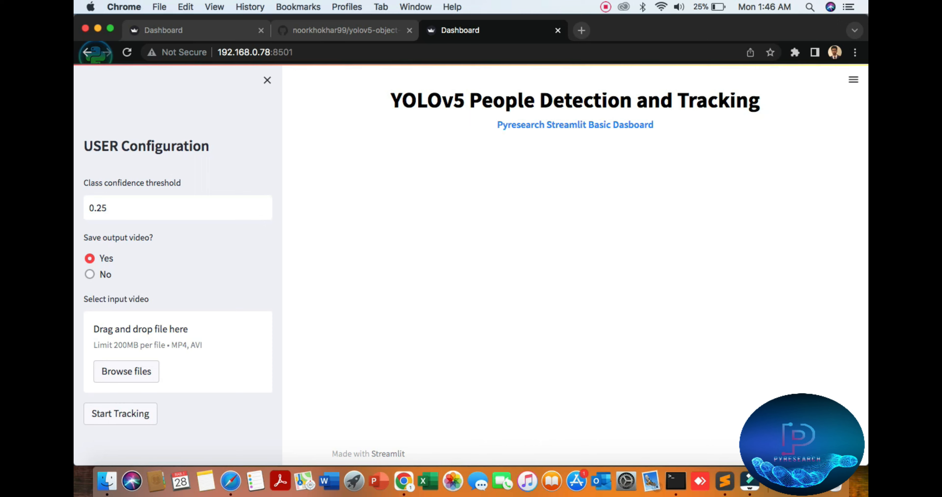
mouse_move(126, 370)
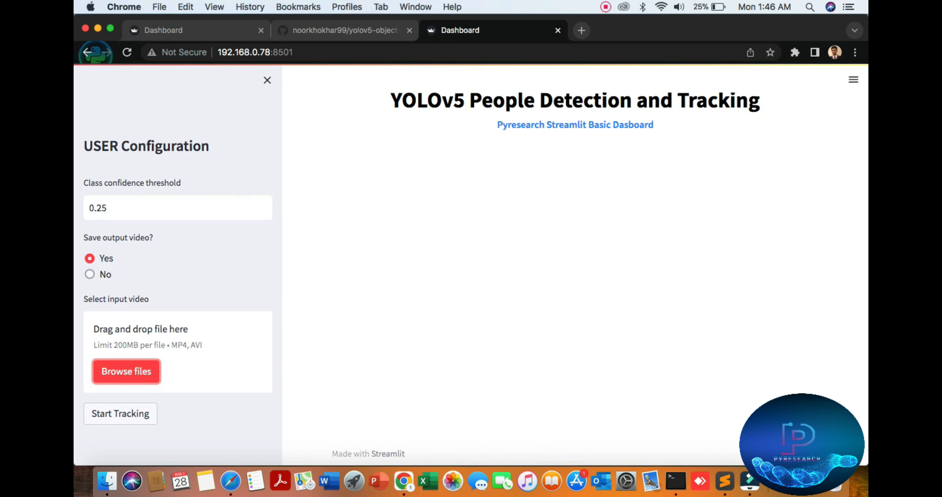
Step: Upload 2.mp4 from the Youtube projects folder and start tracking people in it
left_click(125, 371)
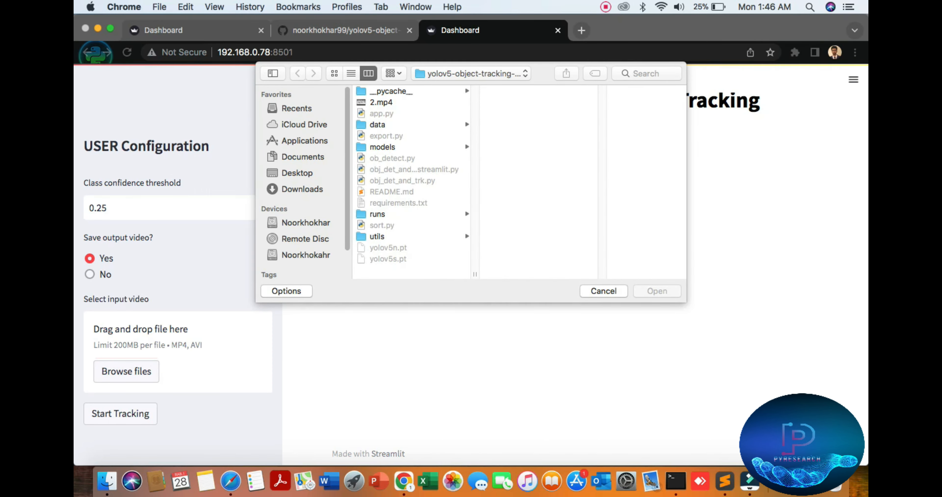
left_click(383, 136)
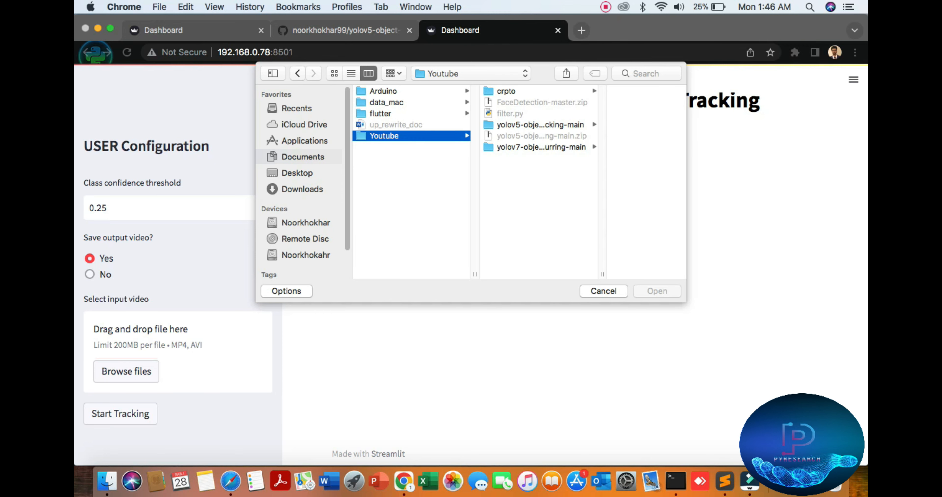
left_click(603, 291)
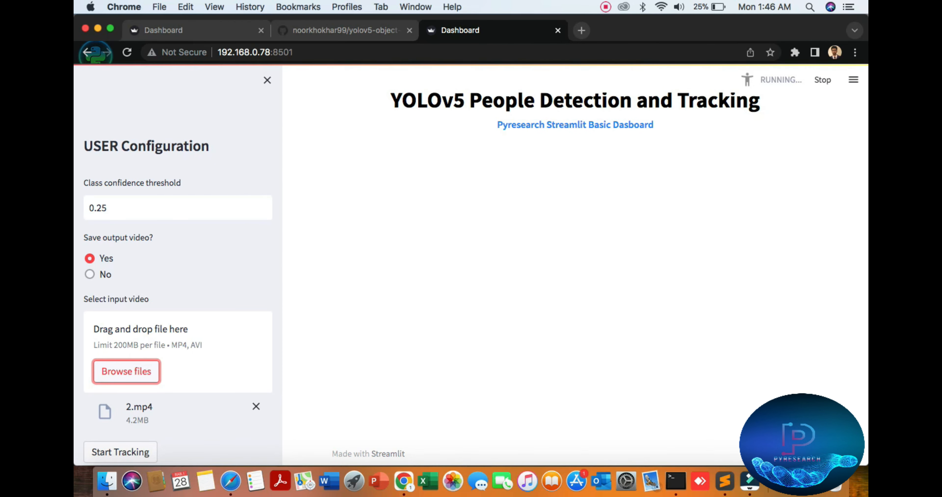
left_click(120, 451)
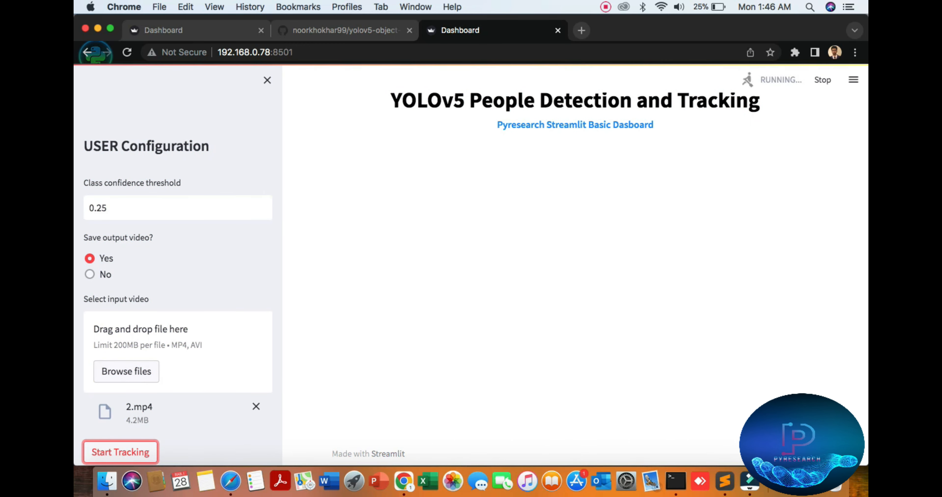
left_click(121, 452)
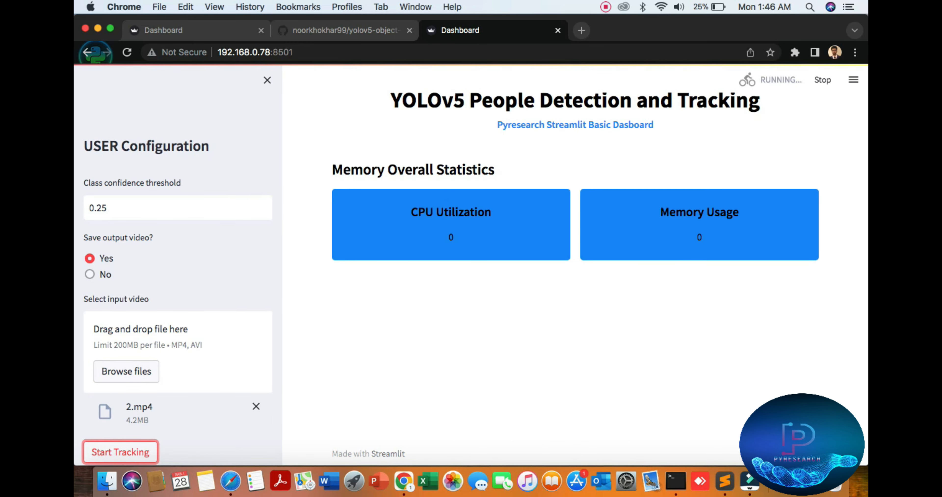